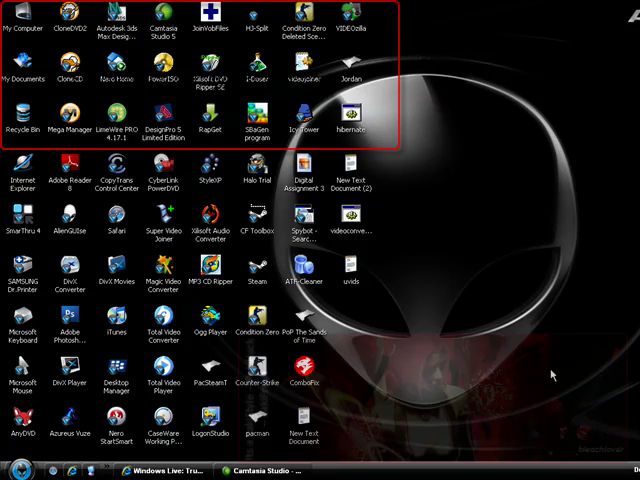
mouse_move(448, 274)
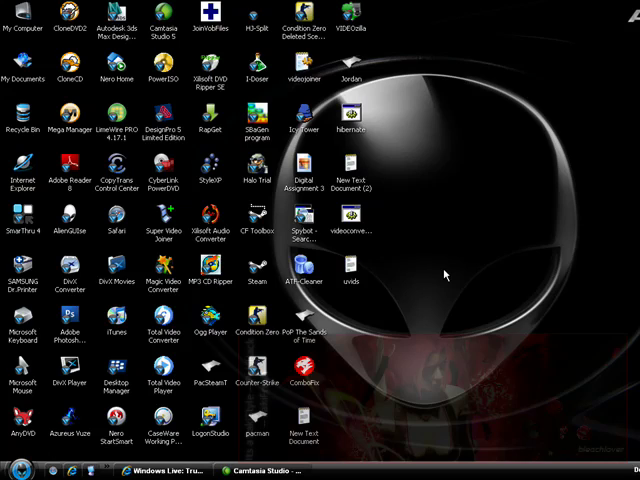
mouse_move(388, 300)
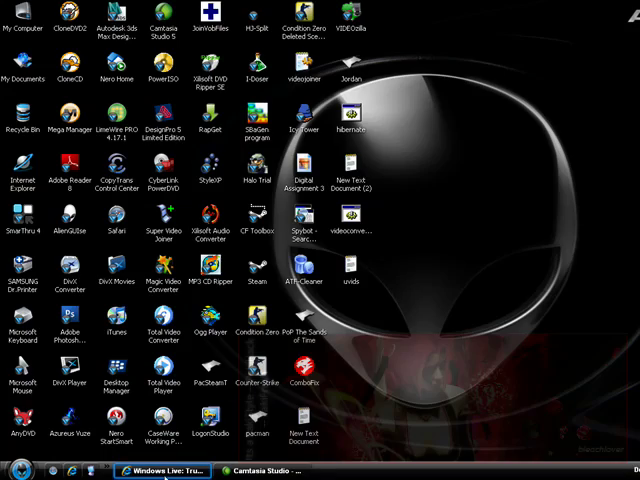
Bring TrueSwitch forward, attempt Begin, and dismiss the Terms of Service warning
click(164, 470)
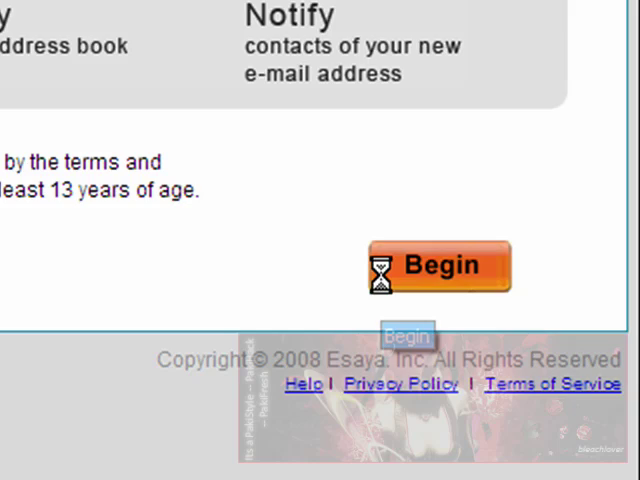
click(432, 264)
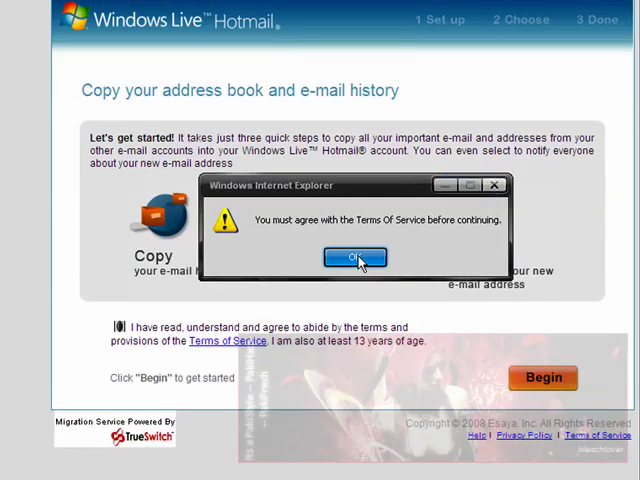
click(356, 258)
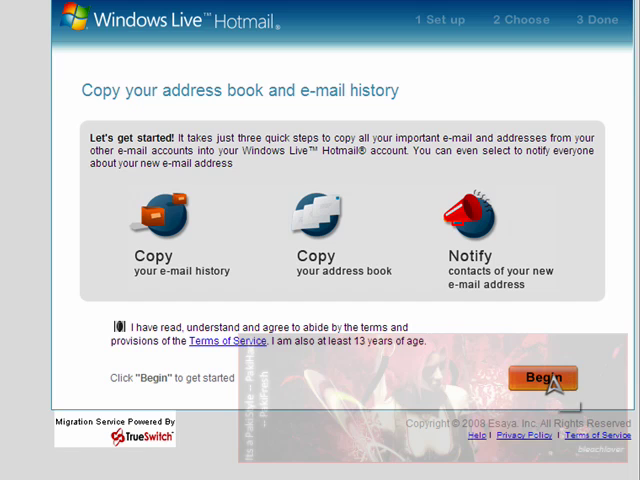
mouse_move(440, 284)
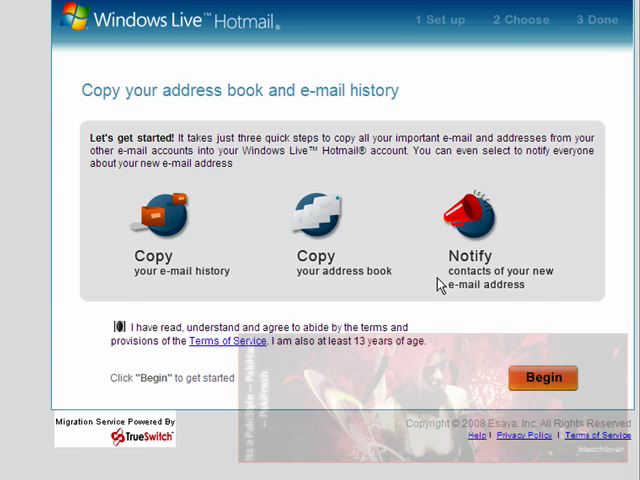
Begin the wizard and choose Hotmail as the old account type
click(542, 378)
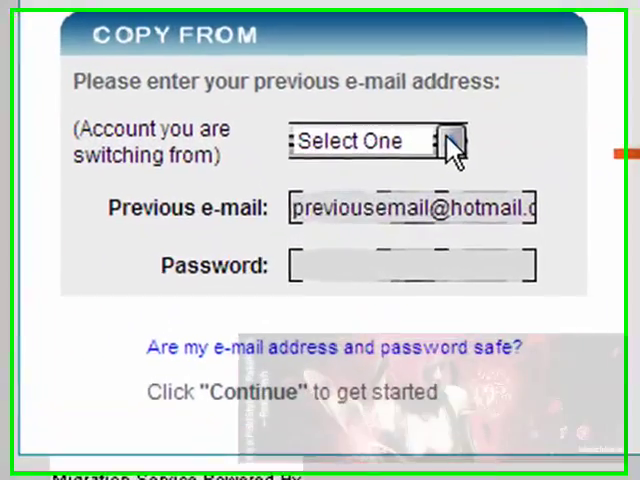
click(450, 140)
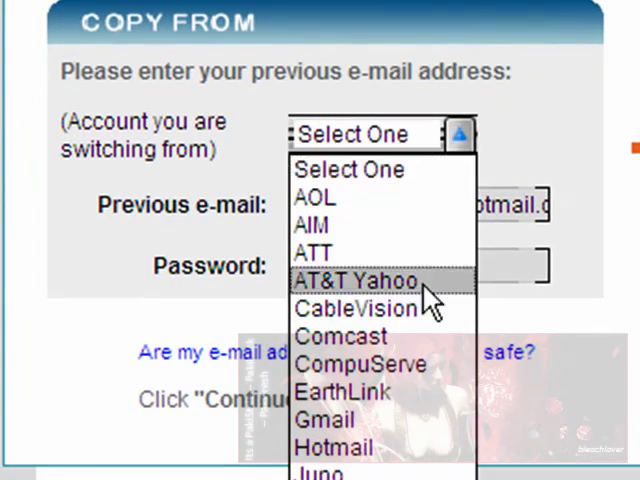
click(332, 448)
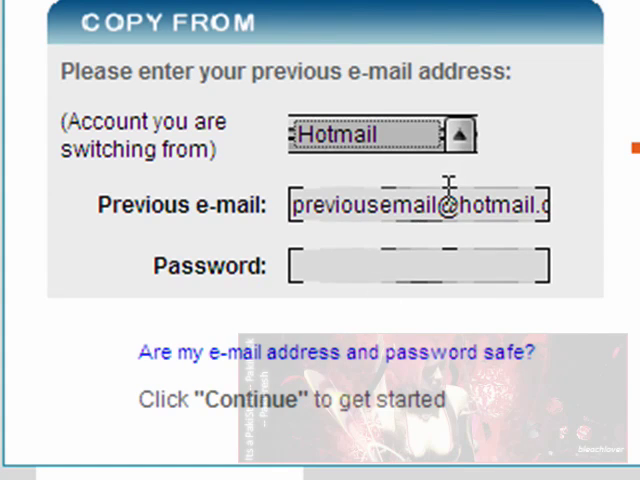
Correct the previous e-mail address with 'dotcom' and enter its password
double_click(360, 204)
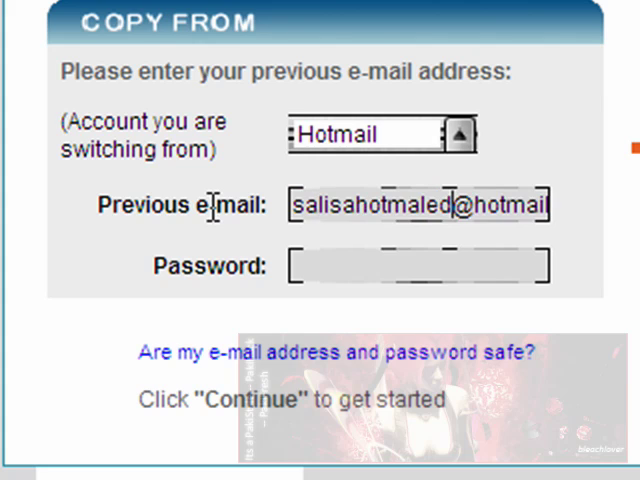
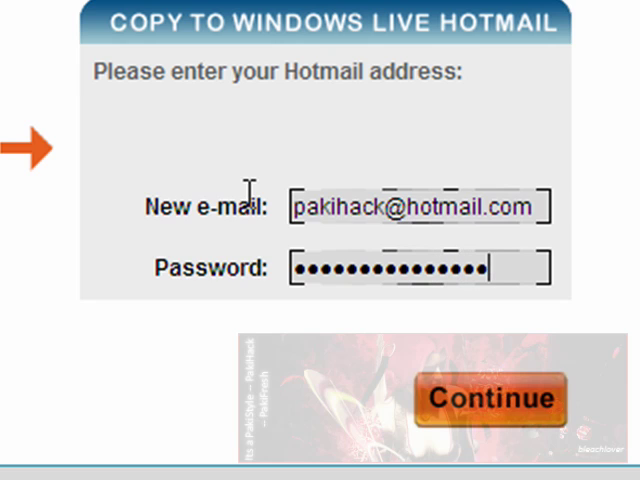
mouse_move(420, 350)
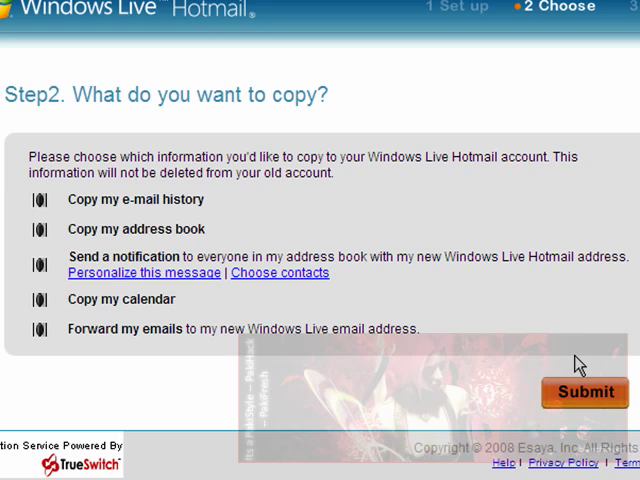
mouse_move(532, 288)
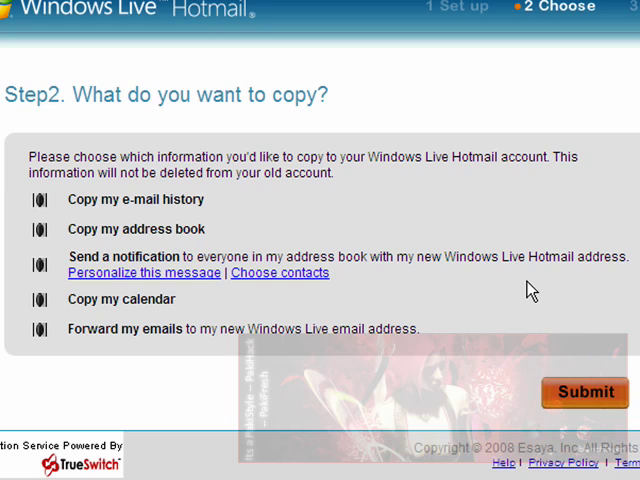
mouse_move(44, 208)
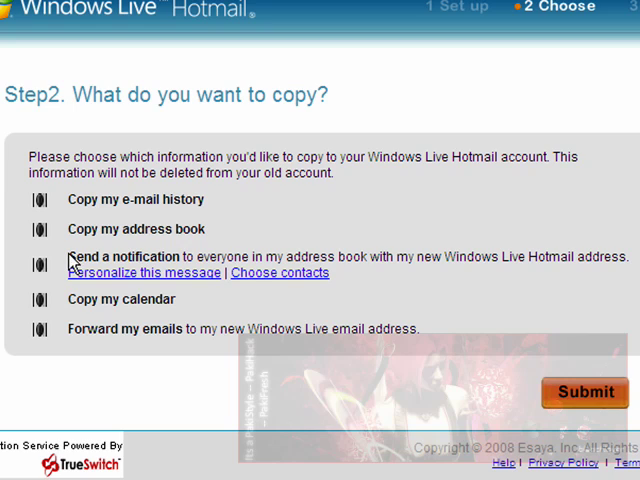
mouse_move(188, 156)
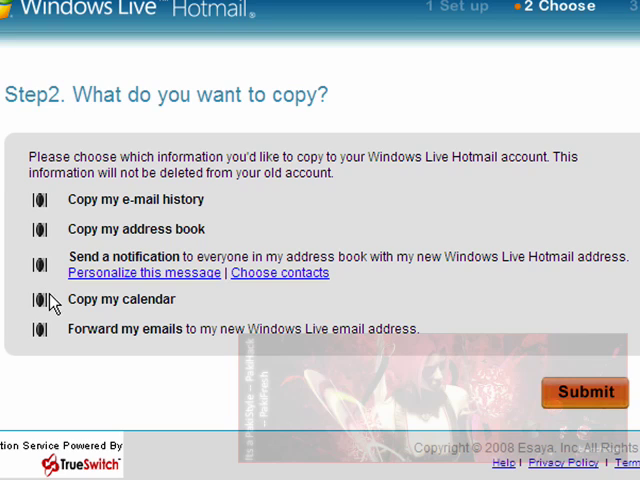
mouse_move(44, 336)
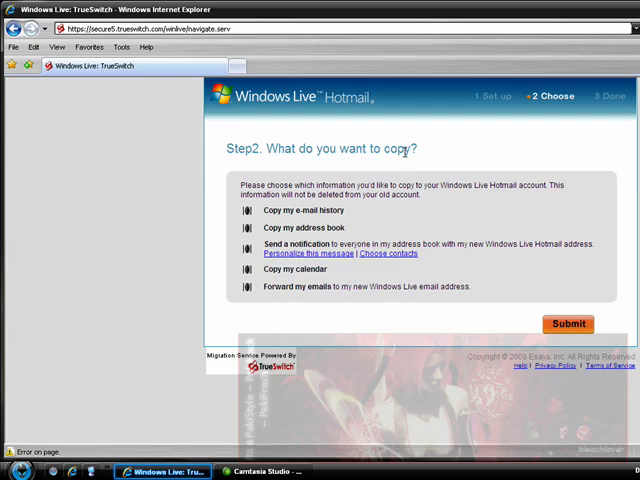
mouse_move(424, 156)
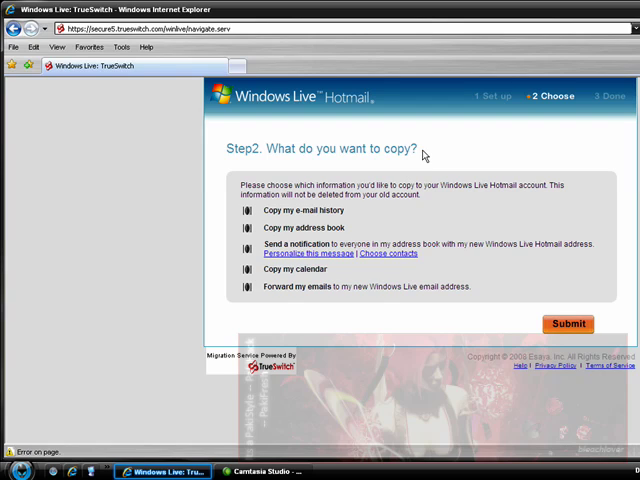